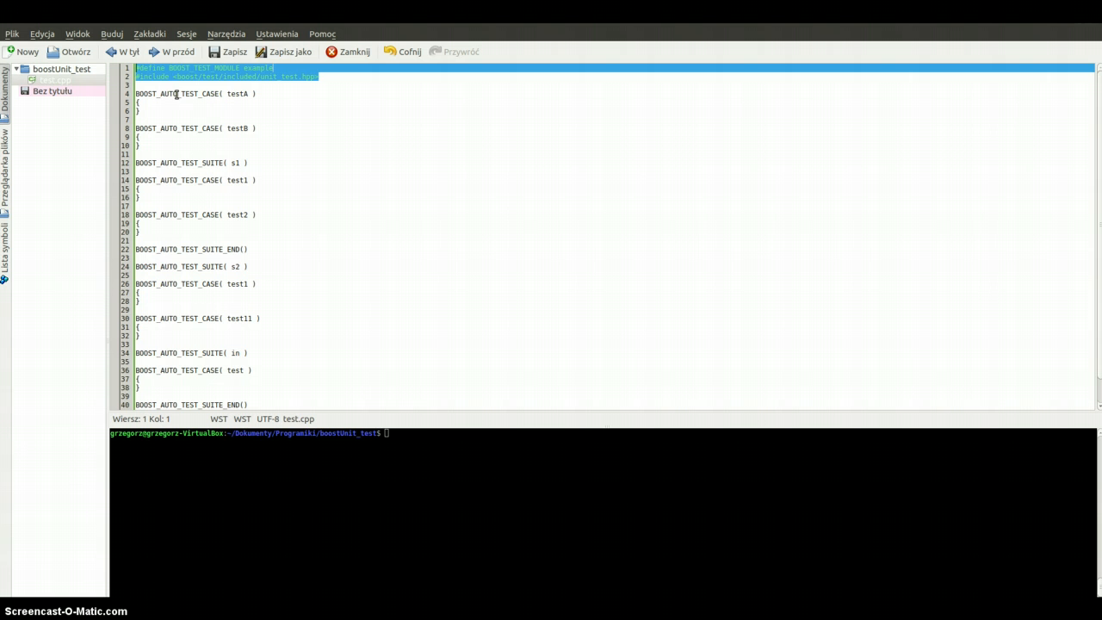
Step: Review the test structure in test.cpp: testA, suite s1, test1 inside s2 and test11
{"action": "left_click", "coordinate": [152, 110]}
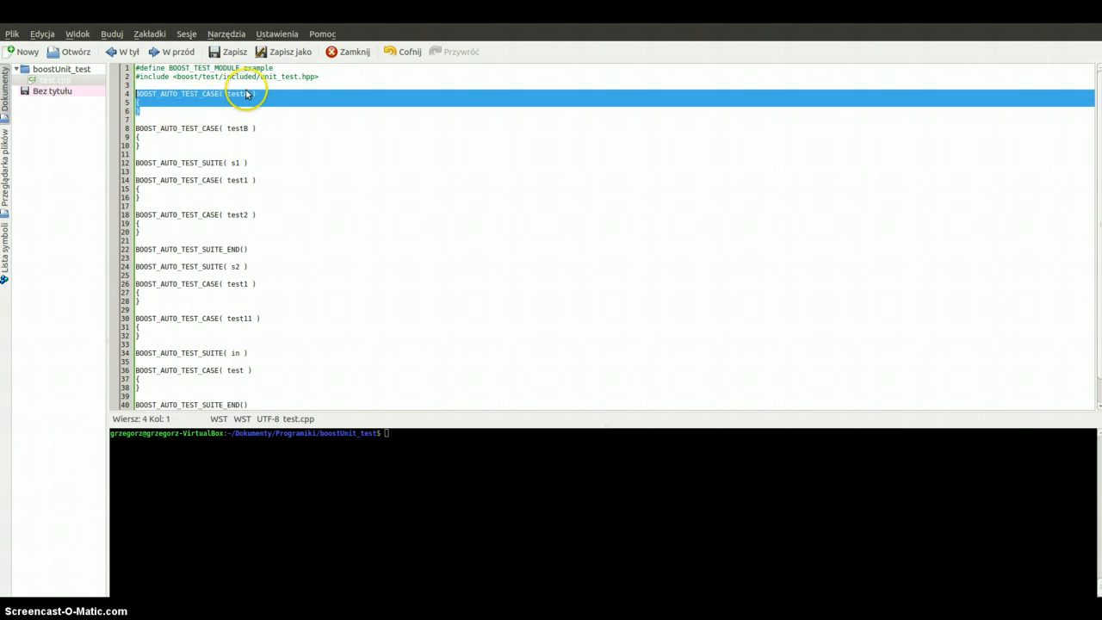
{"action": "left_click", "coordinate": [152, 137]}
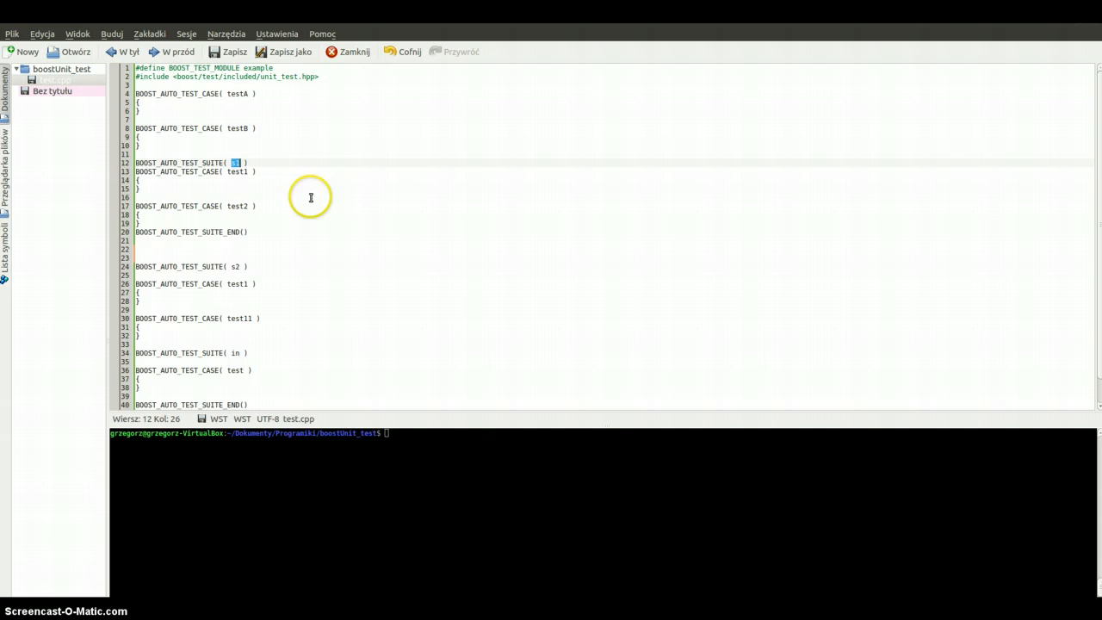
{"action": "mouse_move", "coordinate": [219, 210]}
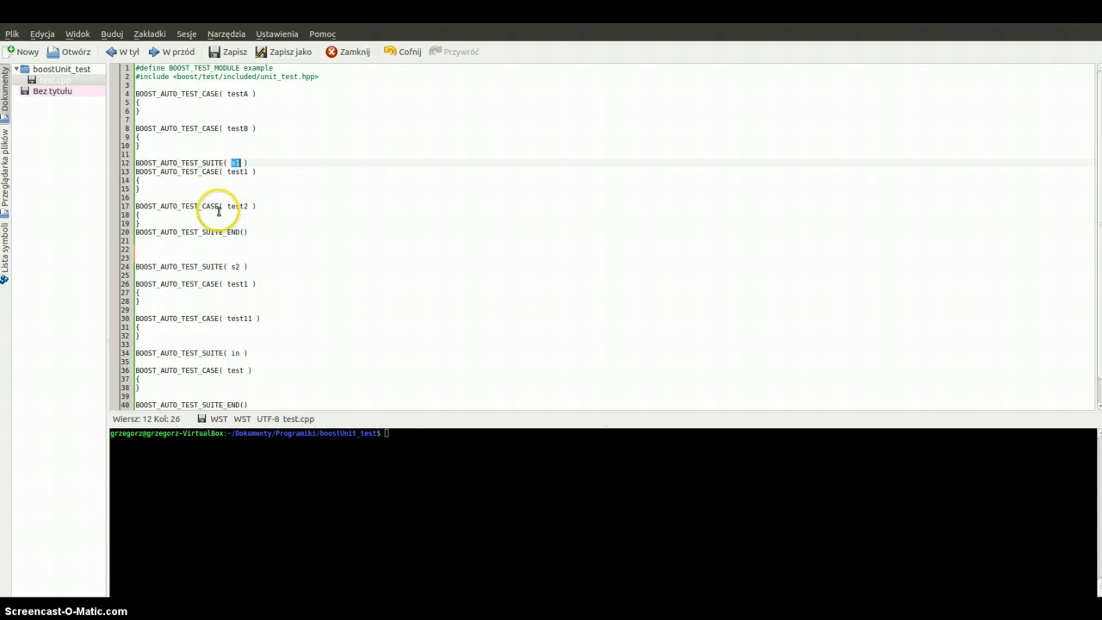
{"action": "scroll", "scroll_direction": "down", "scroll_amount": 3}
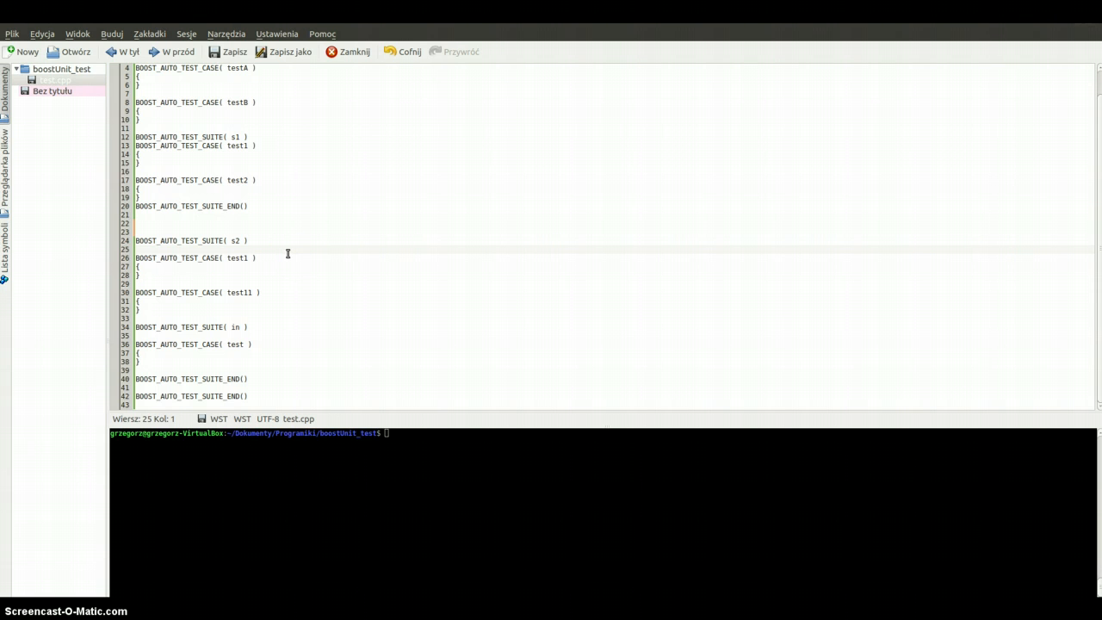
{"action": "double_click", "coordinate": [213, 241]}
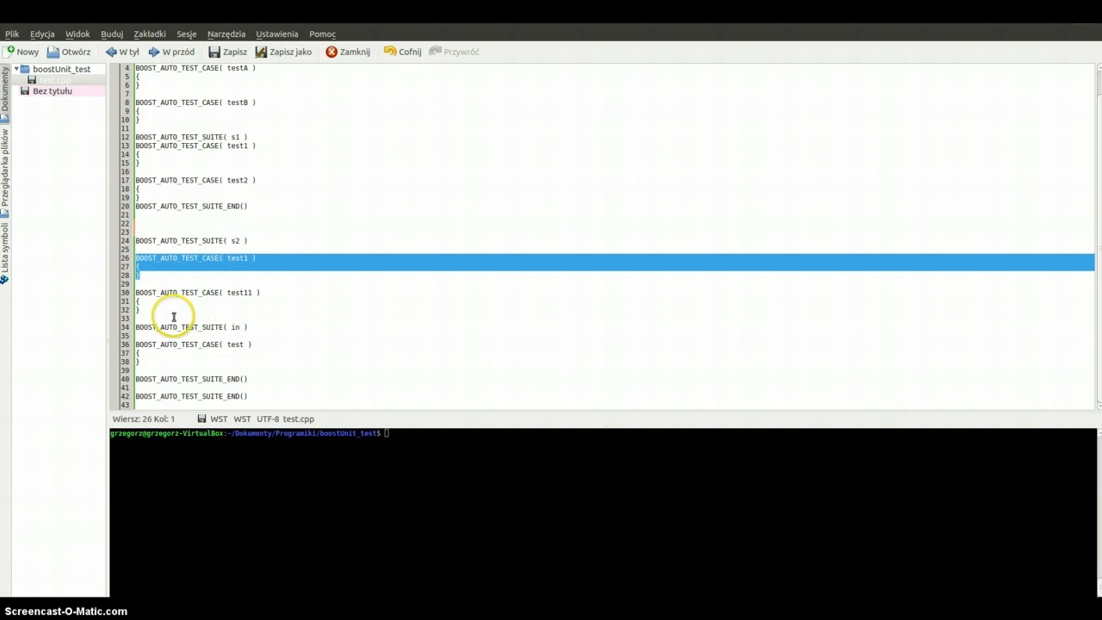
{"action": "left_click", "coordinate": [172, 293]}
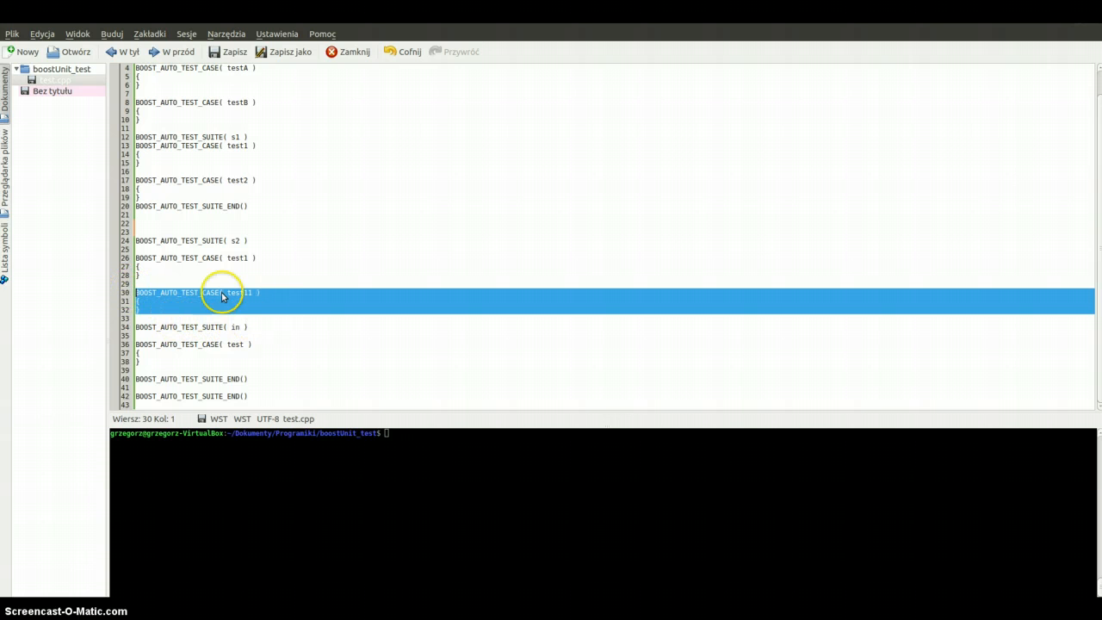
{"action": "mouse_move", "coordinate": [267, 379]}
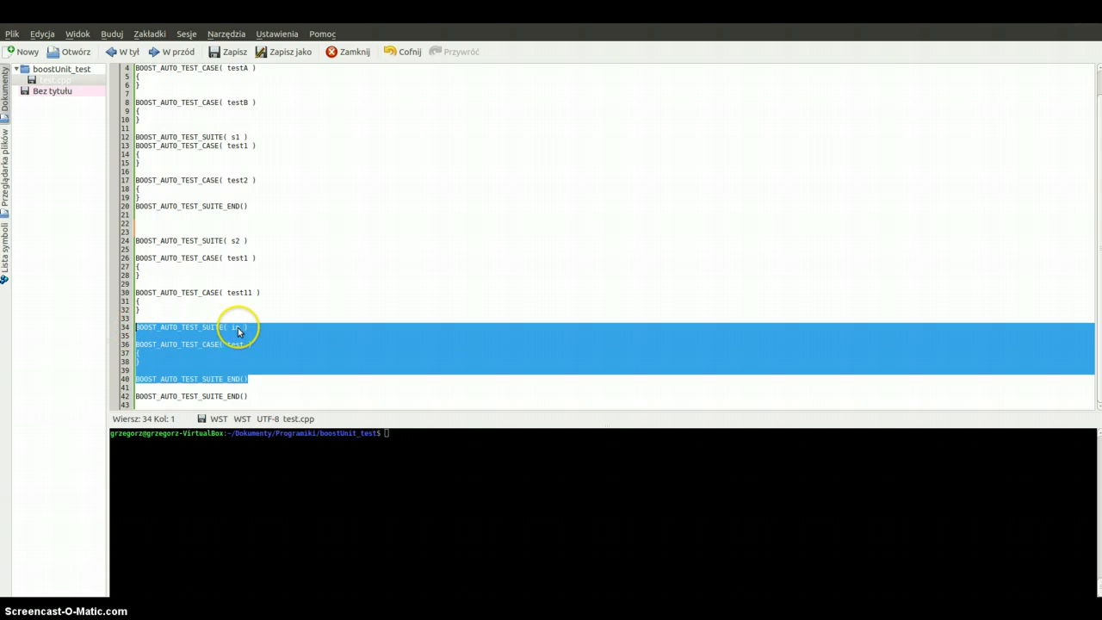
{"action": "mouse_move", "coordinate": [203, 330]}
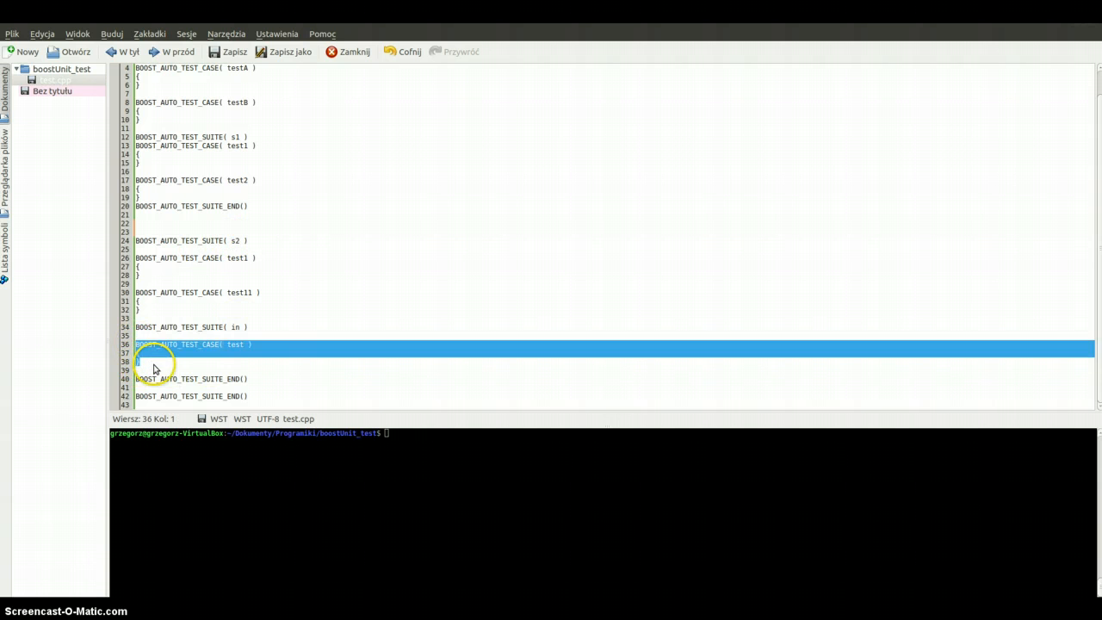
{"action": "left_click", "coordinate": [176, 362]}
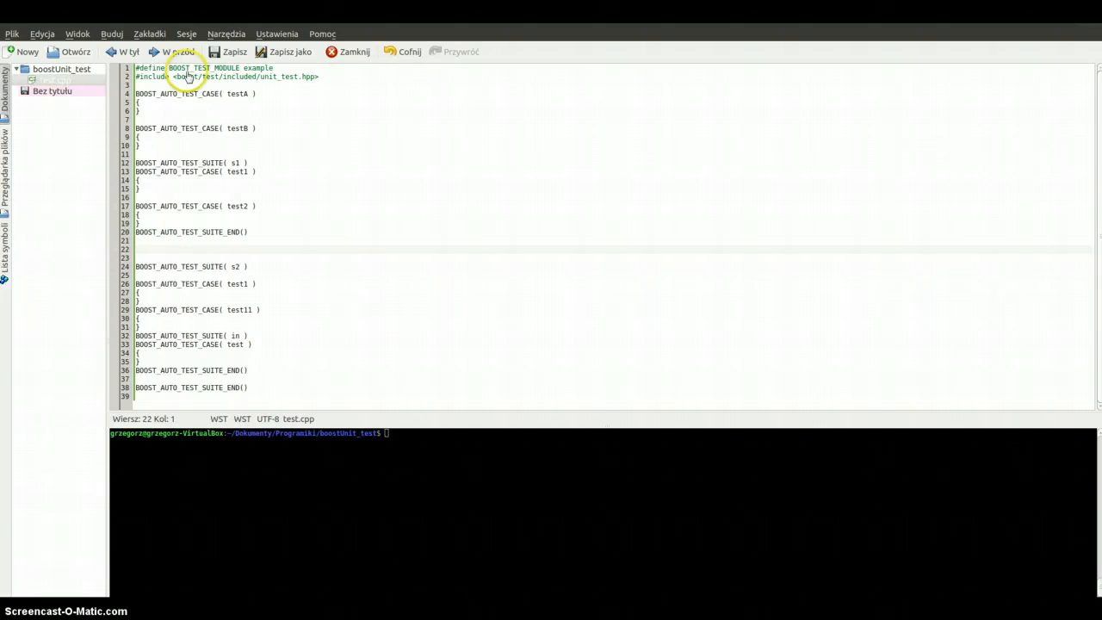
Step: Compile test.cpp with g++ and Boost unit test framework, then run ./test with log_level=test_suite
{"action": "left_click", "coordinate": [52, 90]}
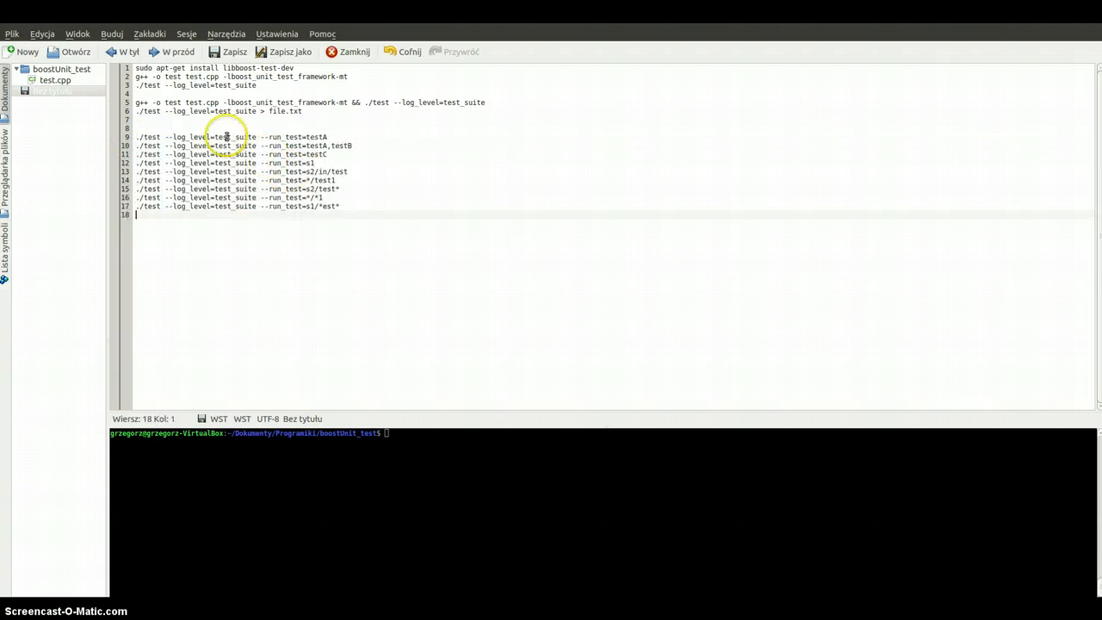
{"action": "left_click", "coordinate": [413, 154]}
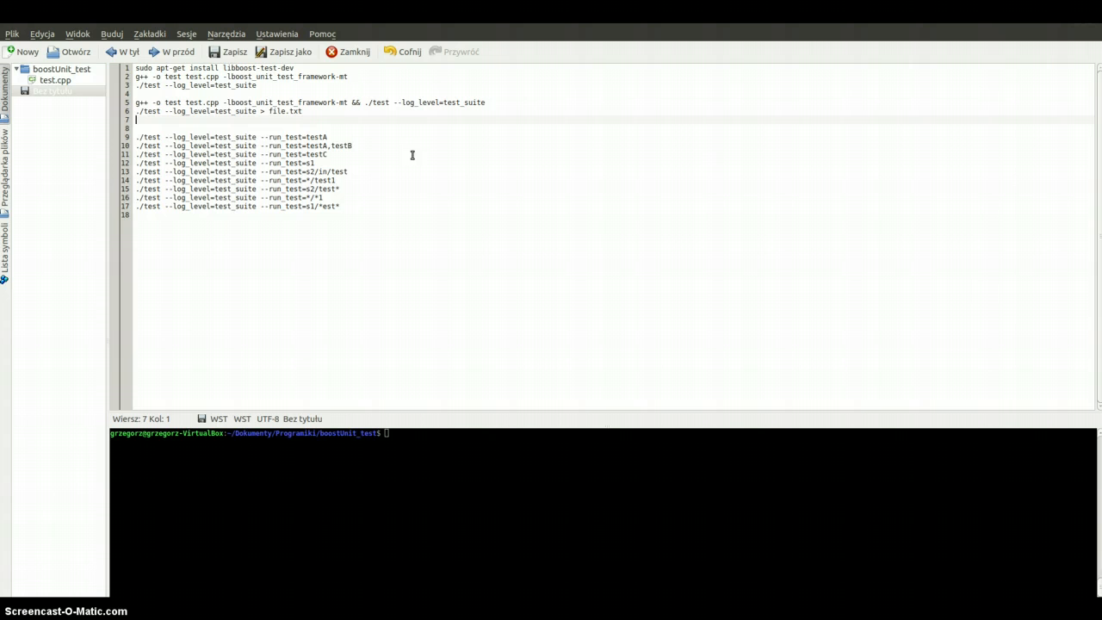
{"action": "type", "text": "cl"}
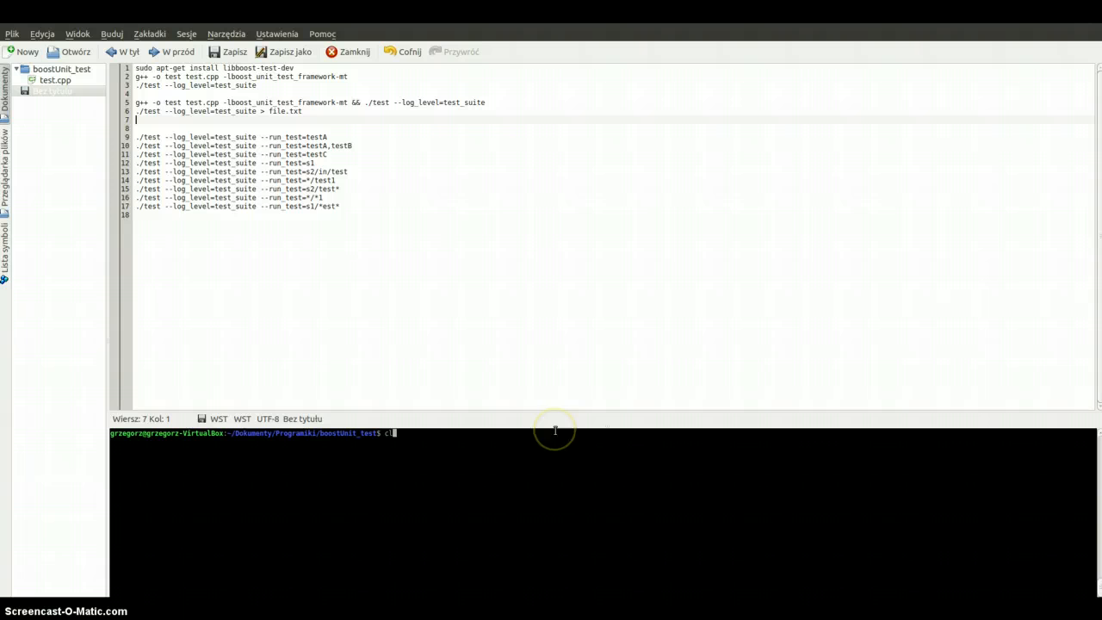
{"action": "type", "text": "g++ -o test test.cpp -lboost_unit_test_framework-mt && ./test --log_level=test_suite"}
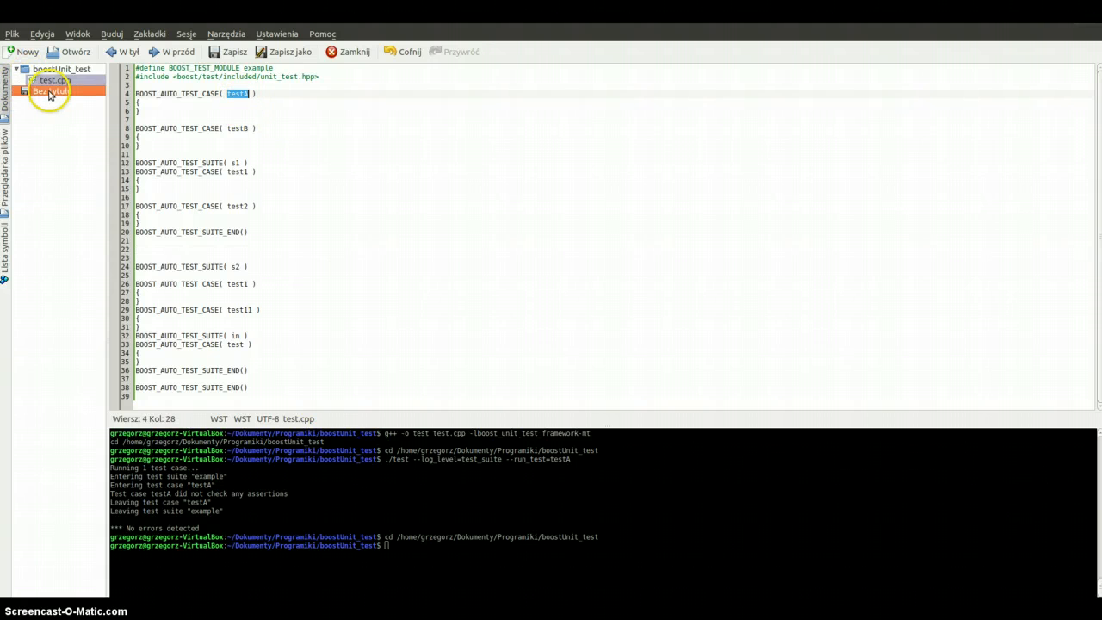
Step: Extend the filter to --run_test=testA,testB and run that ./test command in the terminal
{"action": "left_click", "coordinate": [50, 91]}
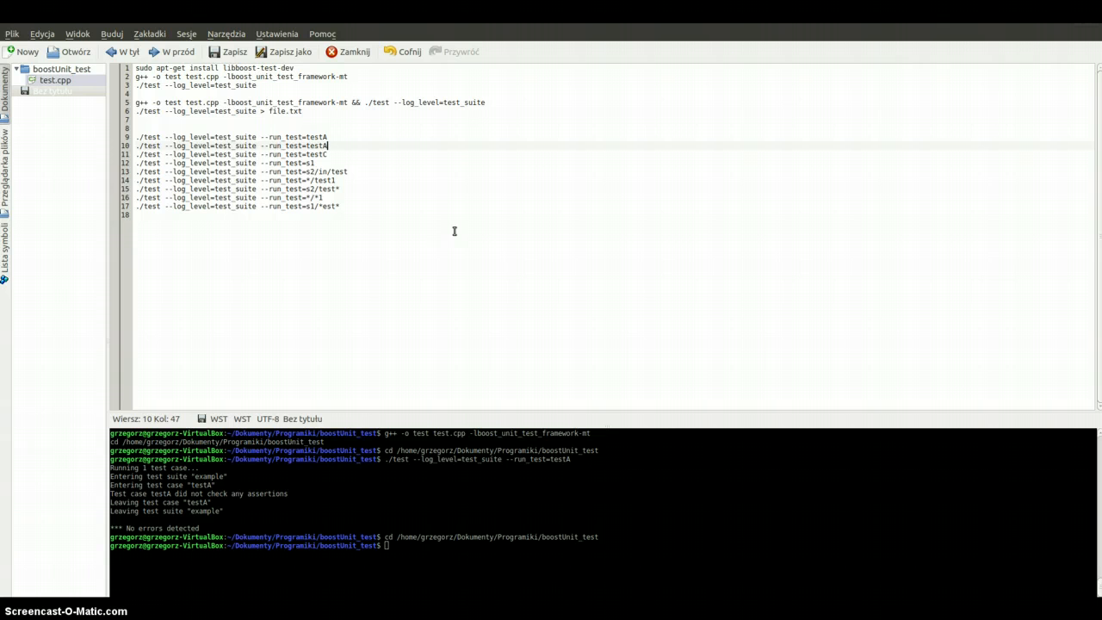
{"action": "type", "text": ",testB"}
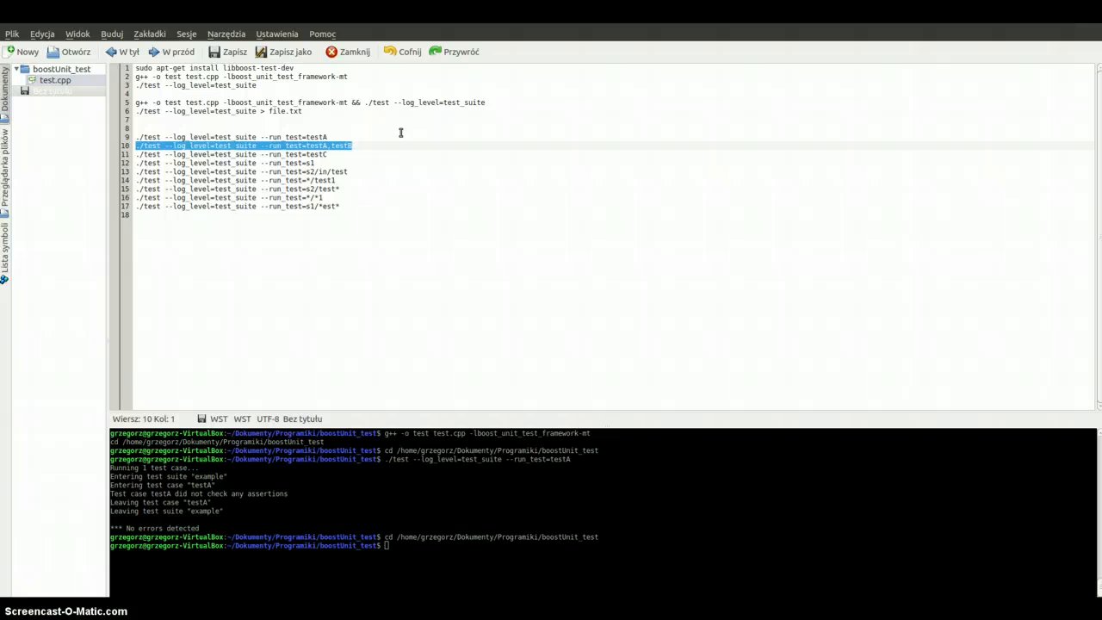
{"action": "type", "text": "./test --log_level=test_suite --run_test=testA,testB"}
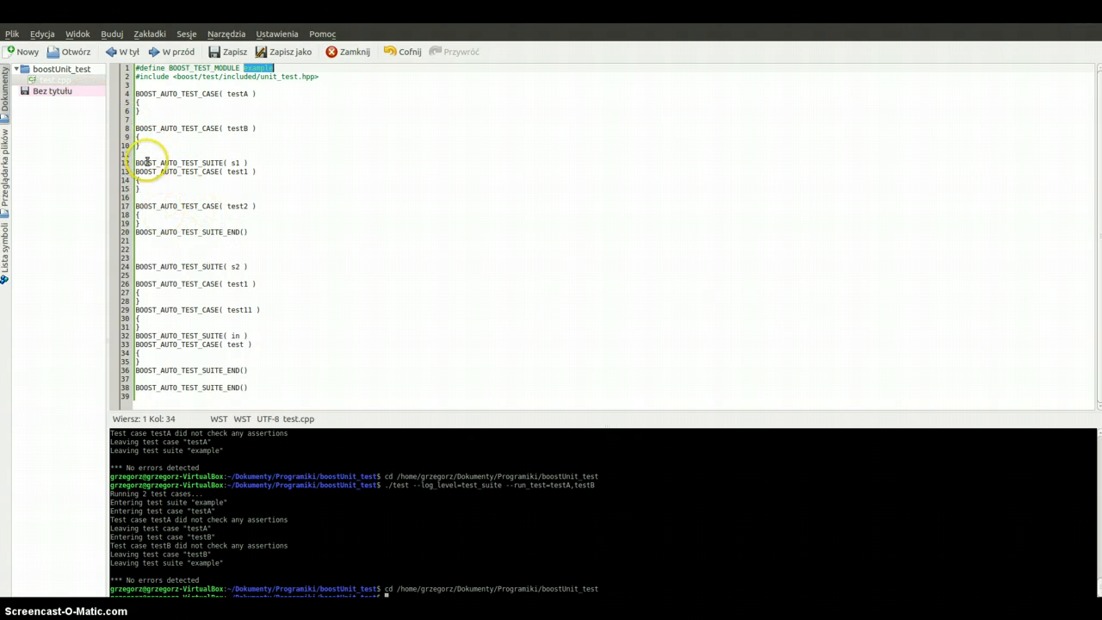
Step: Run ./test with --run_test=s1 from the notes, checking BOOST_AUTO_TEST_SUITE in test.cpp around it
{"action": "left_click", "coordinate": [51, 89]}
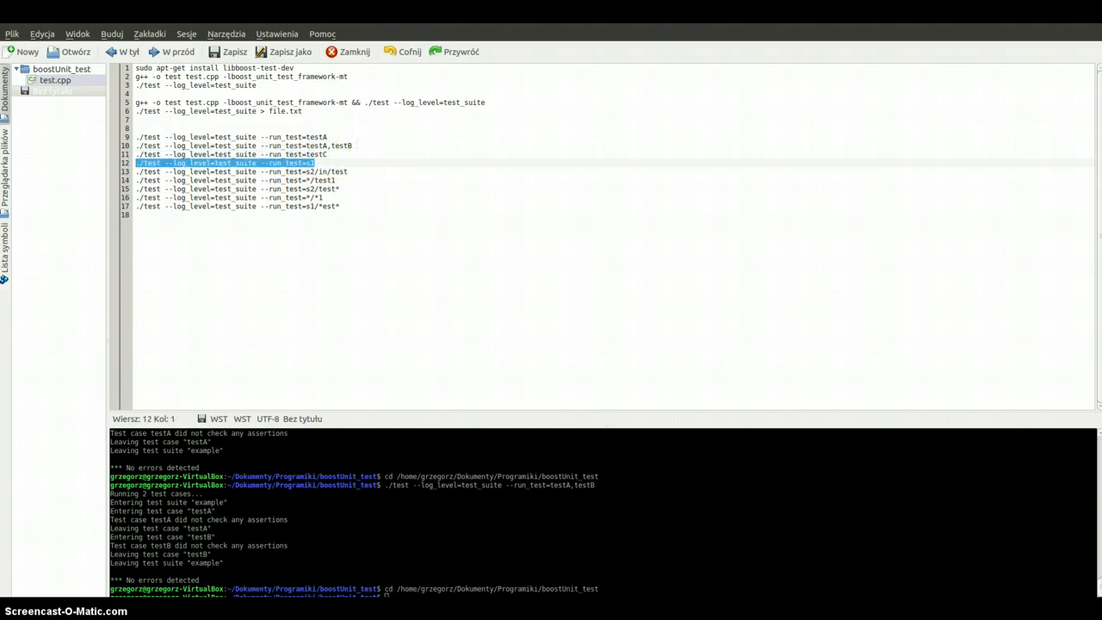
{"action": "left_click", "coordinate": [55, 79]}
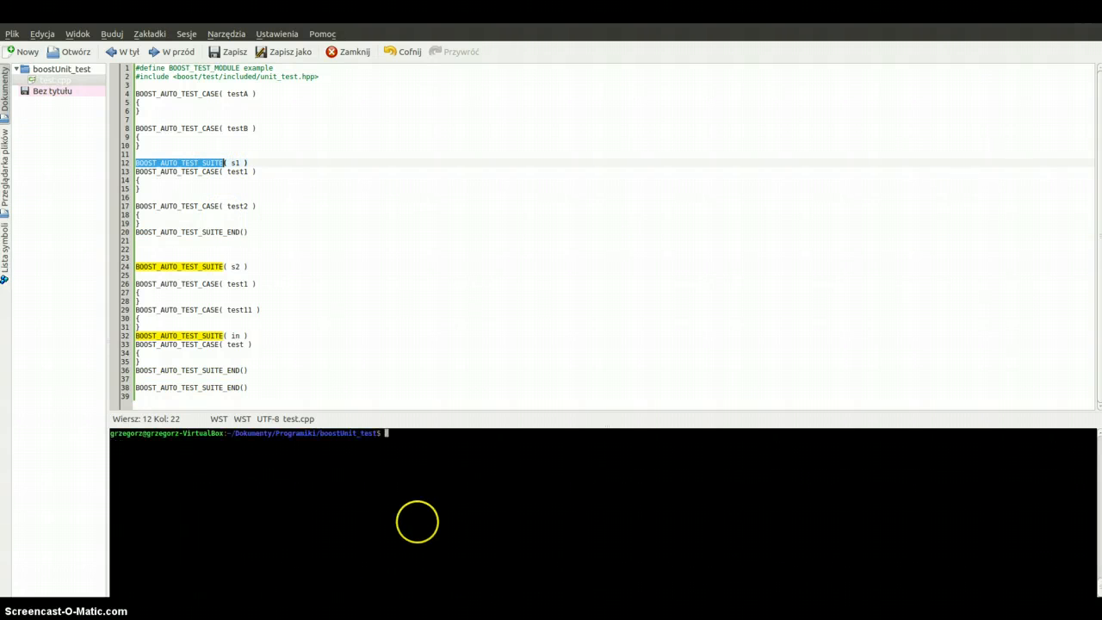
{"action": "type", "text": "BOOST_AUTO_TEST_SUIT"}
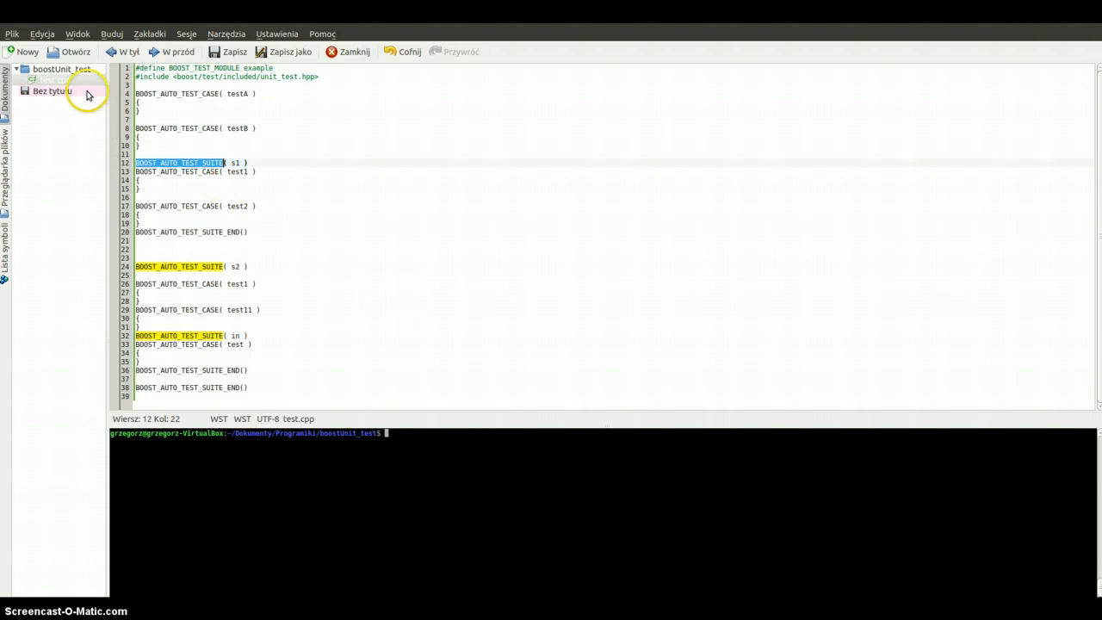
{"action": "left_click", "coordinate": [53, 89]}
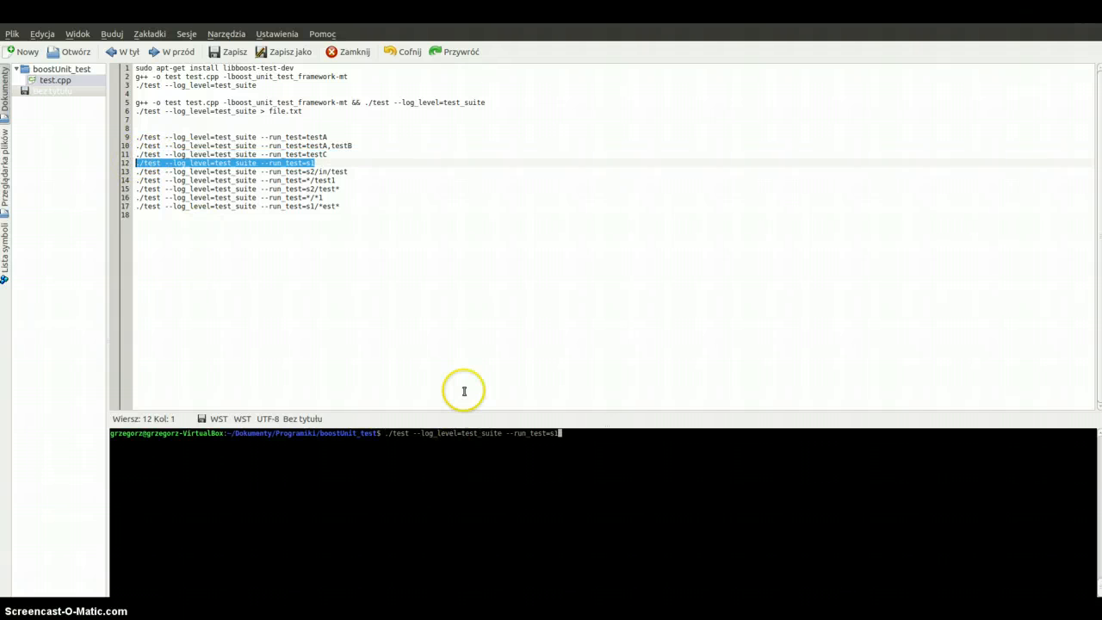
{"action": "key", "text": "Return"}
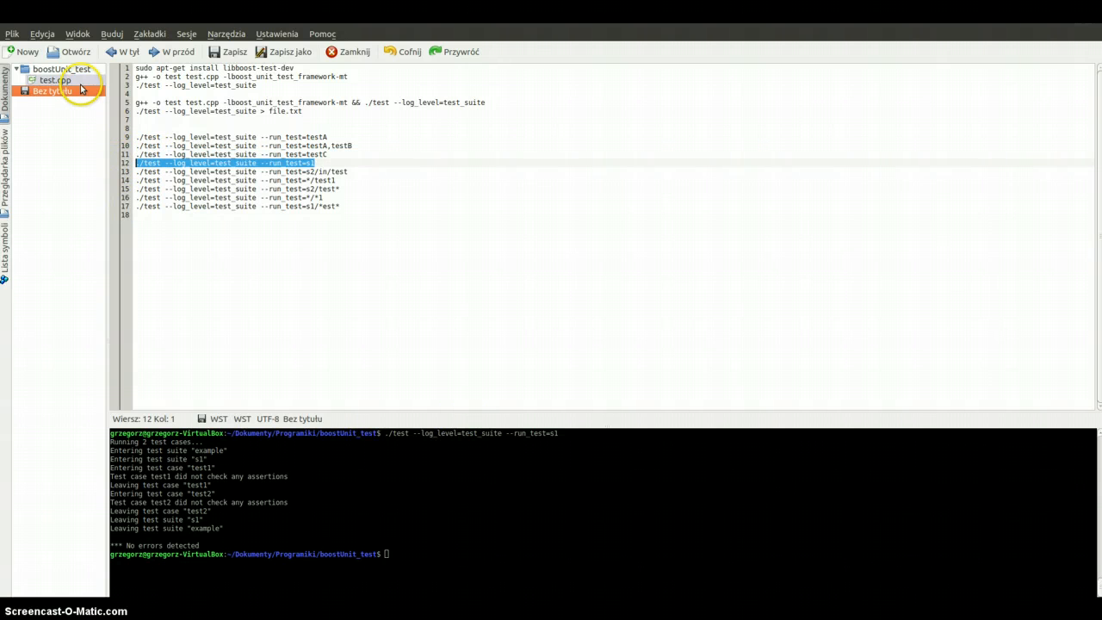
{"action": "left_click", "coordinate": [55, 79]}
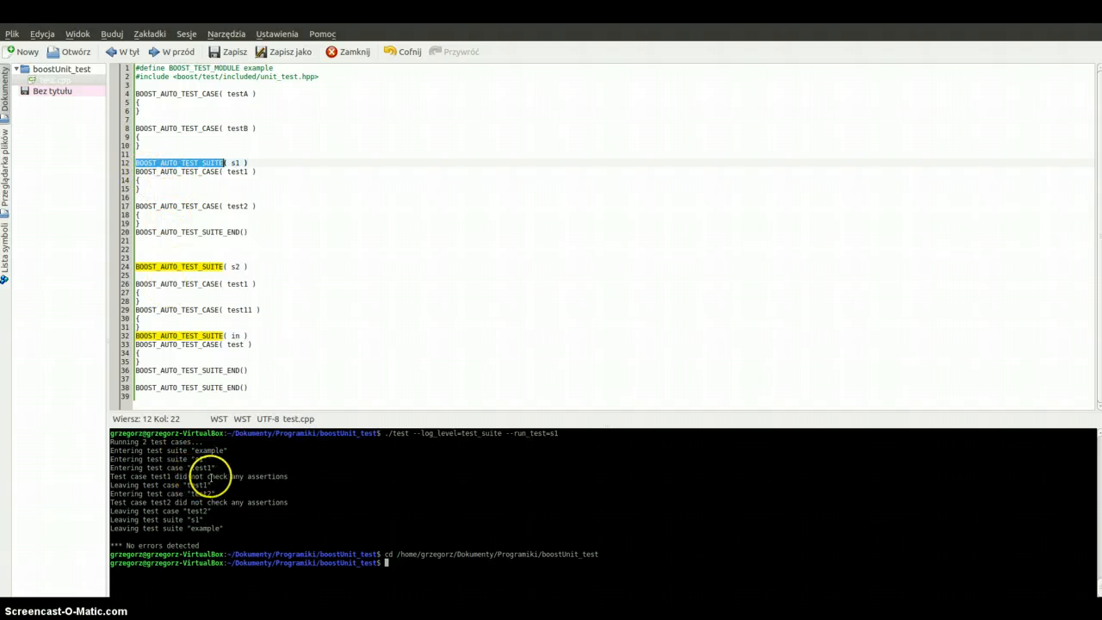
{"action": "mouse_move", "coordinate": [250, 478]}
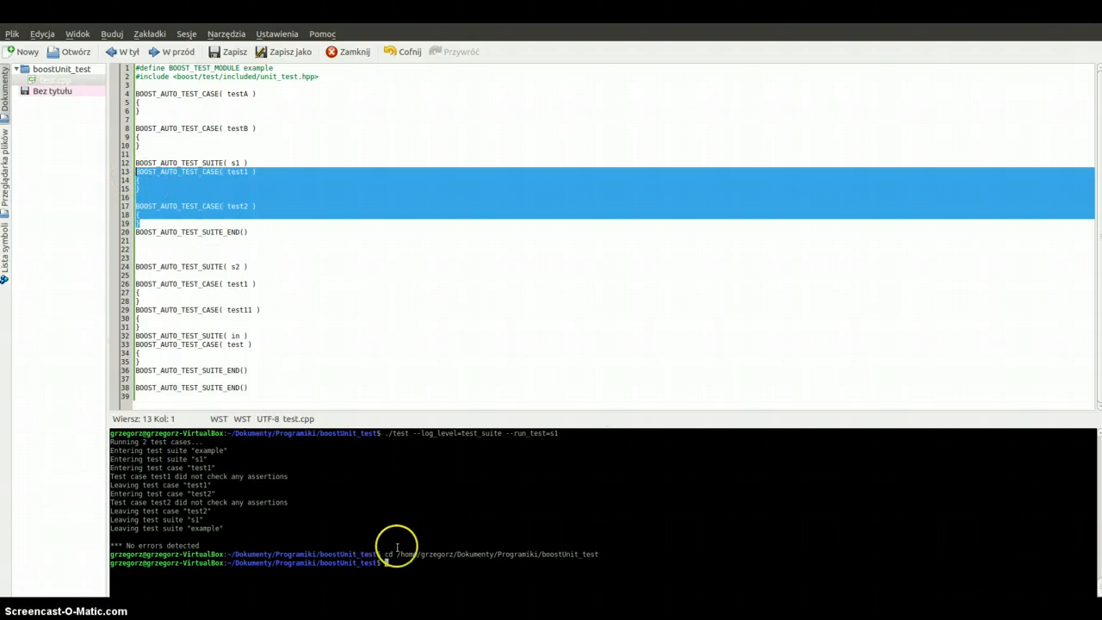
Step: Run a test by its bare name and highlight the resulting 'no test cases matching filter' error
{"action": "left_click", "coordinate": [54, 92]}
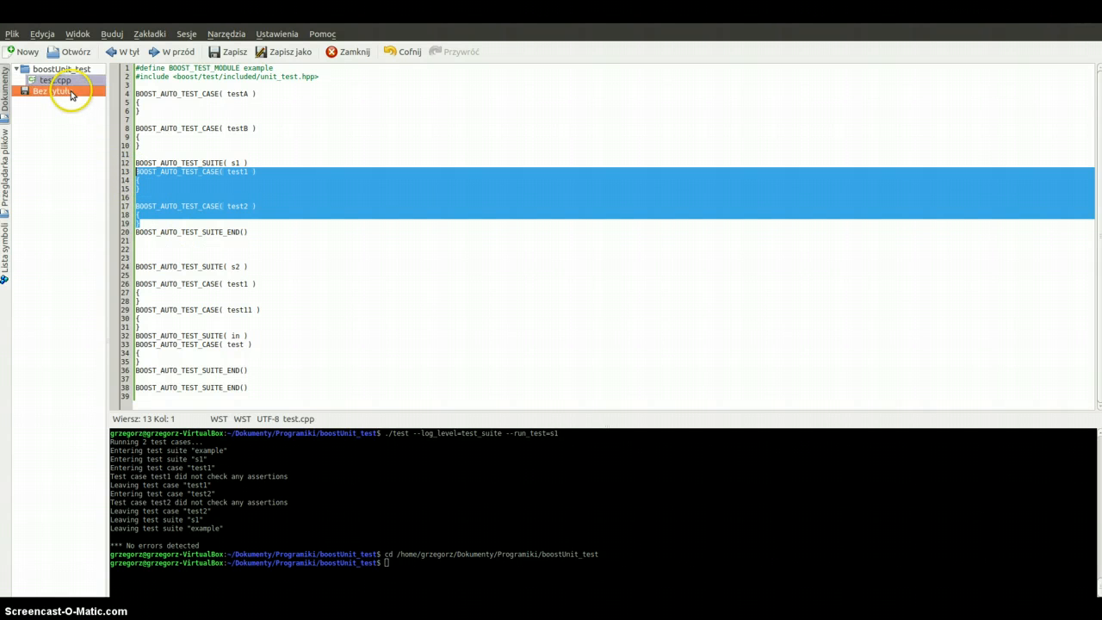
{"action": "left_click", "coordinate": [52, 91]}
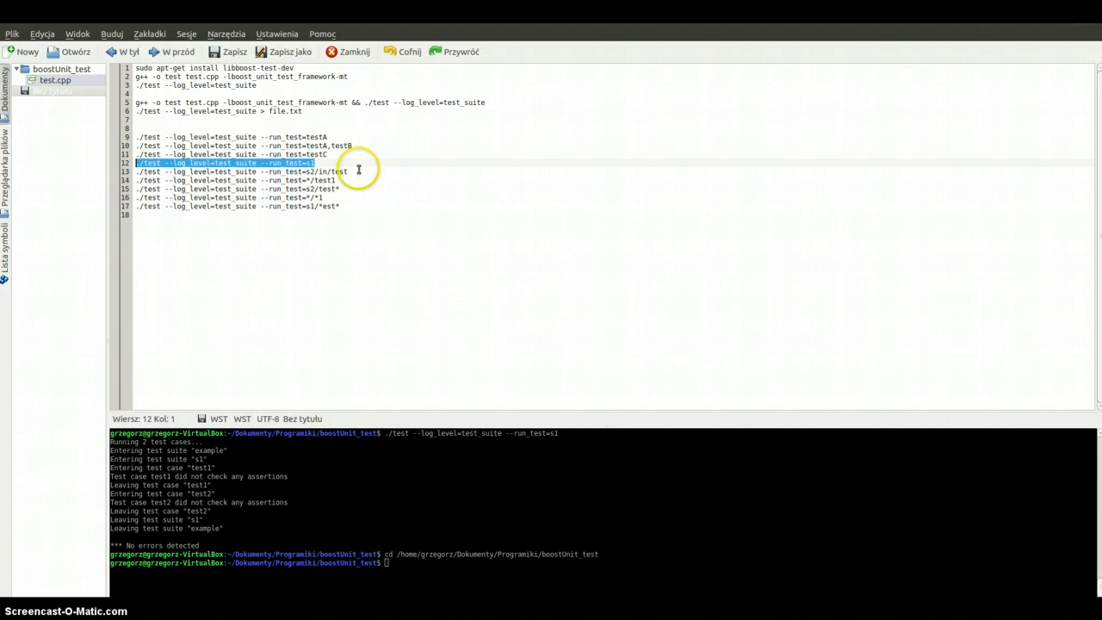
{"action": "left_click", "coordinate": [233, 155]}
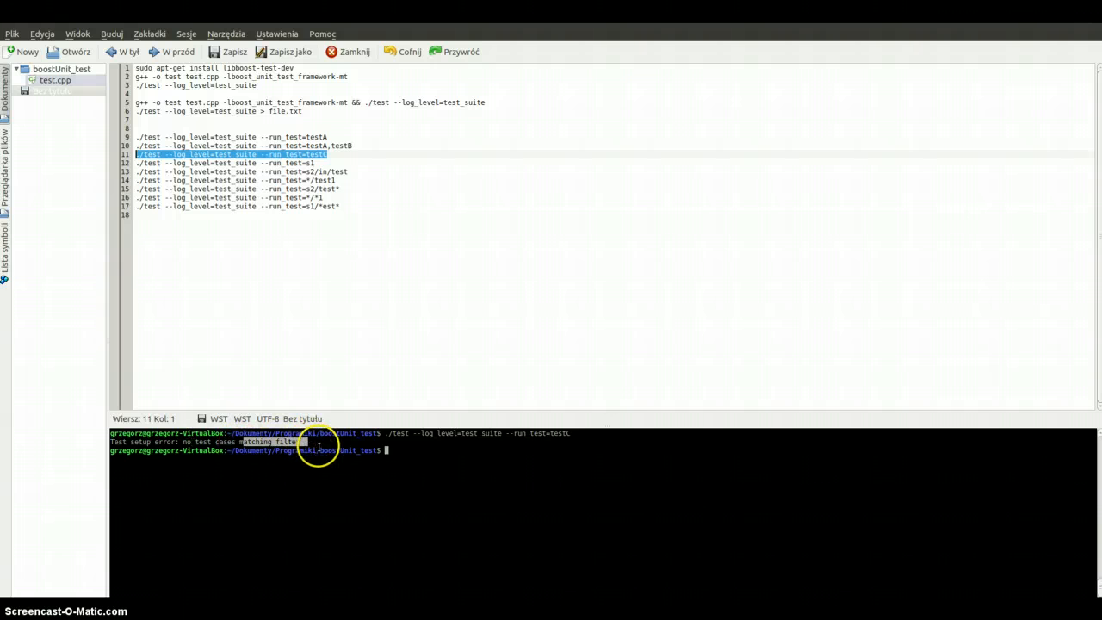
{"action": "double_click", "coordinate": [317, 162]}
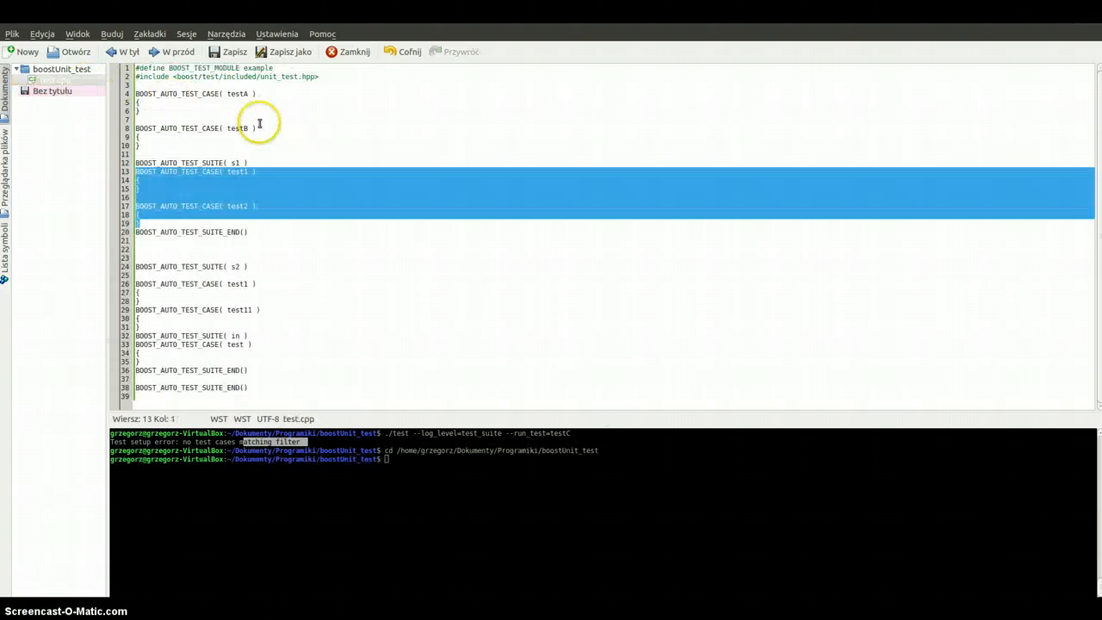
Step: Enter ./test --log_level=test_suite --run_test=s2/in/test in the terminal for the nested test
{"action": "left_click", "coordinate": [344, 203]}
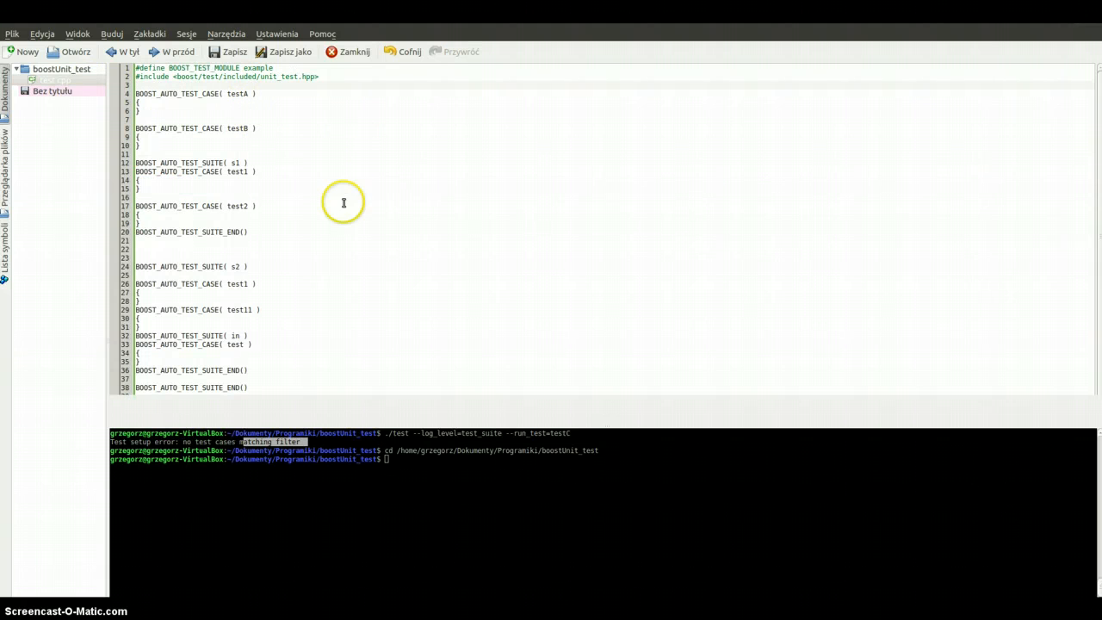
{"action": "left_click", "coordinate": [530, 417]}
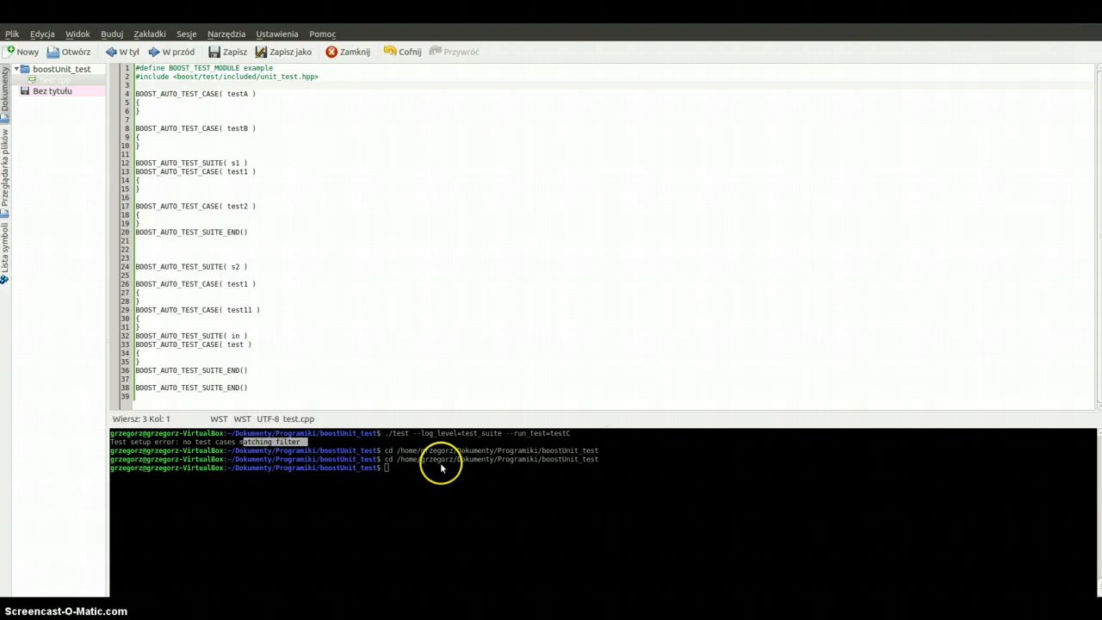
{"action": "type", "text": "./test --log_level=test_suite --run_test=s2/in/test"}
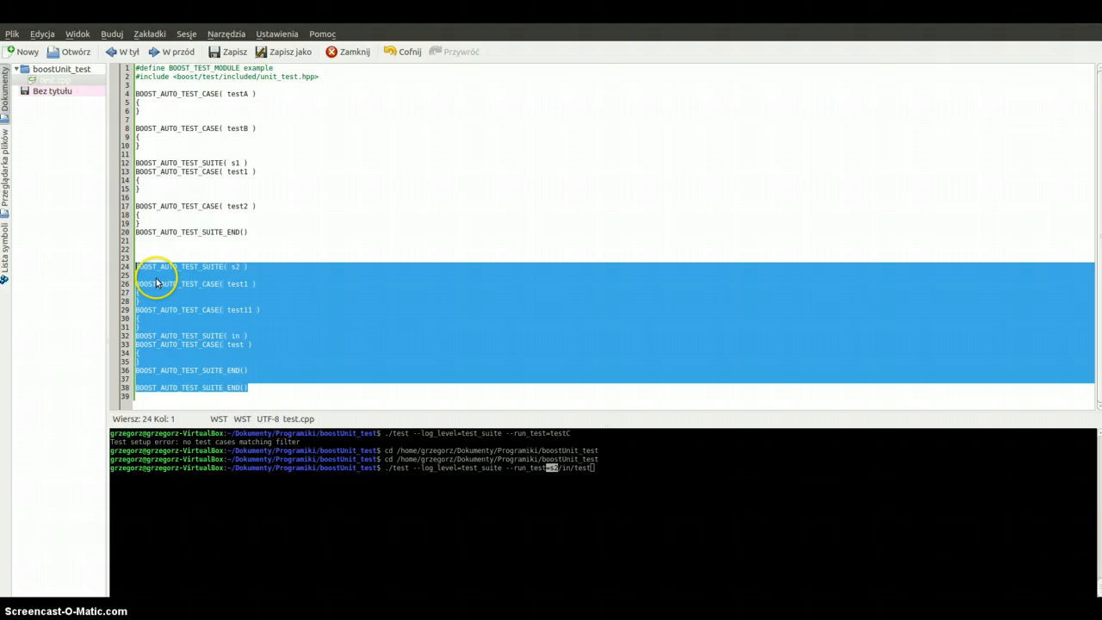
{"action": "mouse_move", "coordinate": [232, 324]}
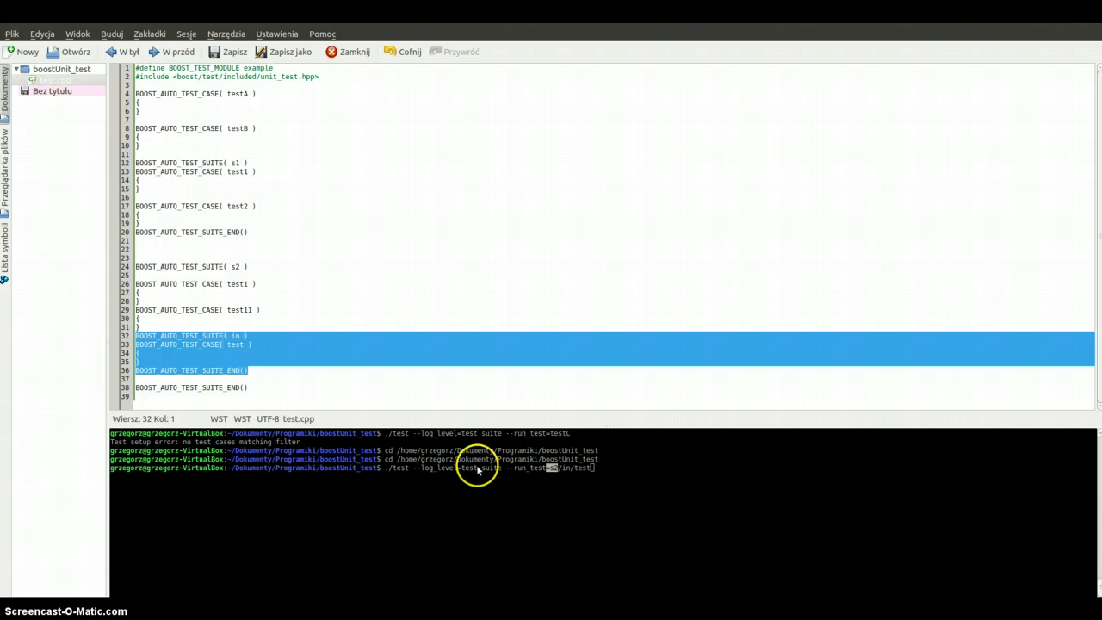
{"action": "mouse_move", "coordinate": [571, 503]}
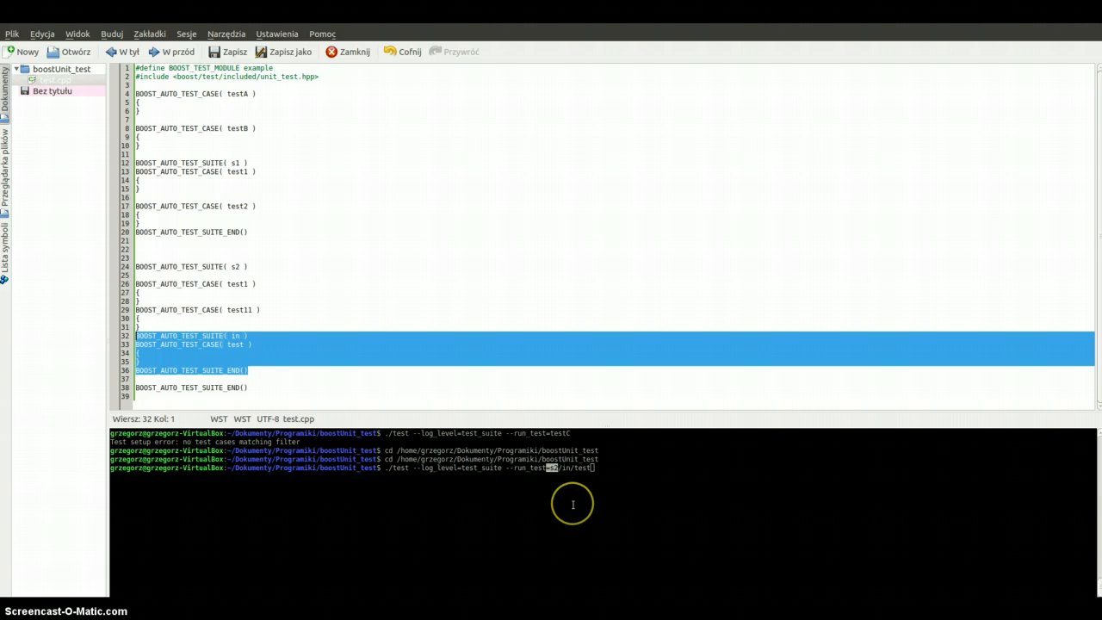
{"action": "mouse_move", "coordinate": [571, 468]}
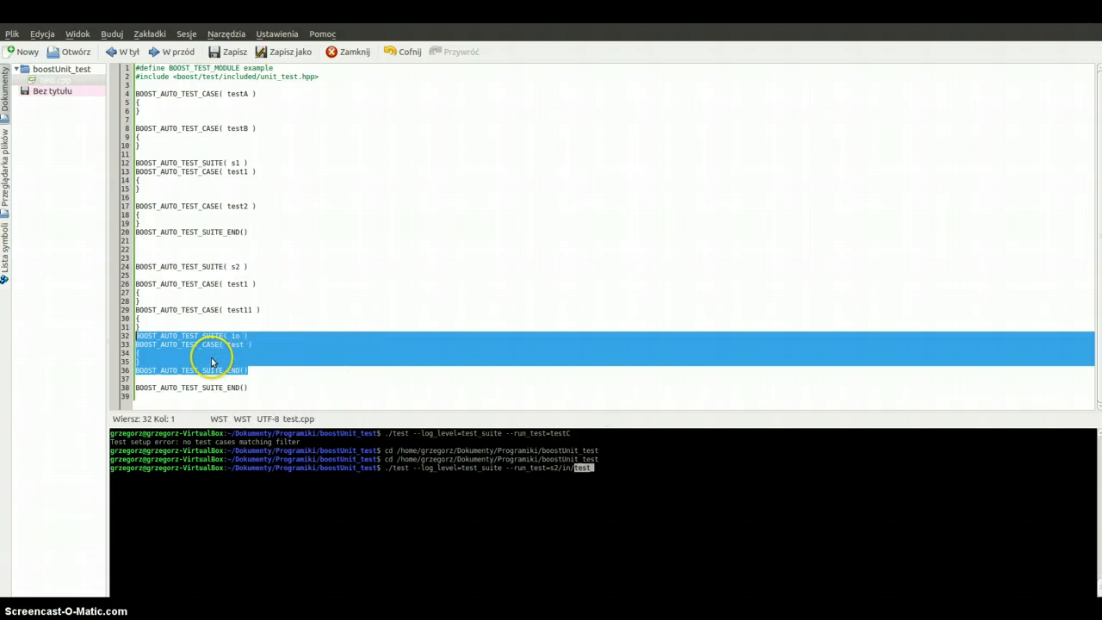
{"action": "mouse_move", "coordinate": [217, 365]}
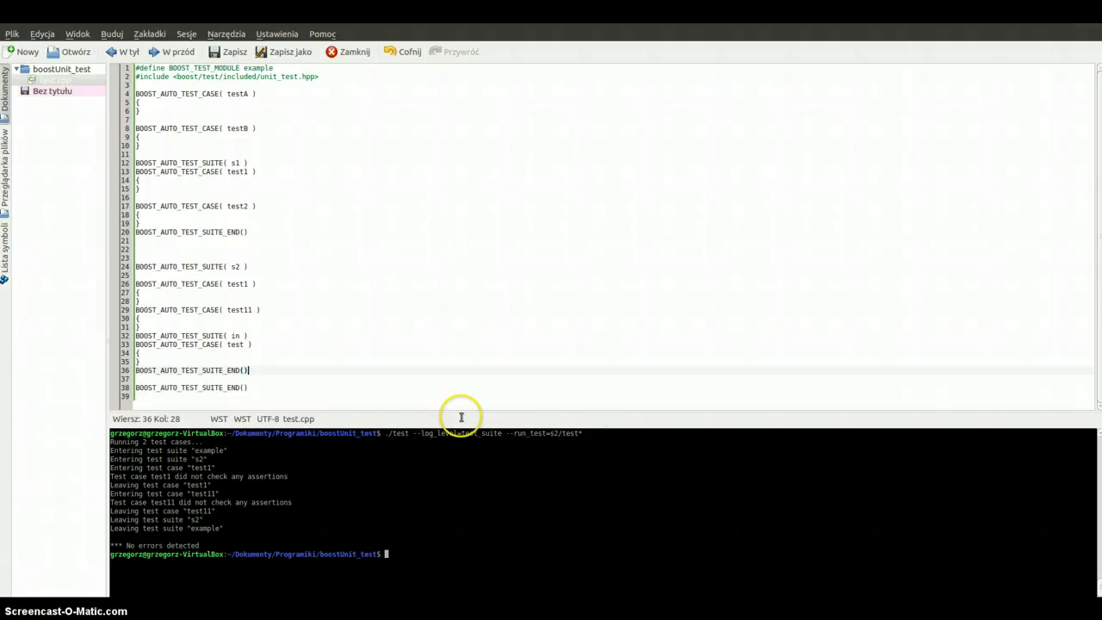
{"action": "mouse_move", "coordinate": [327, 471]}
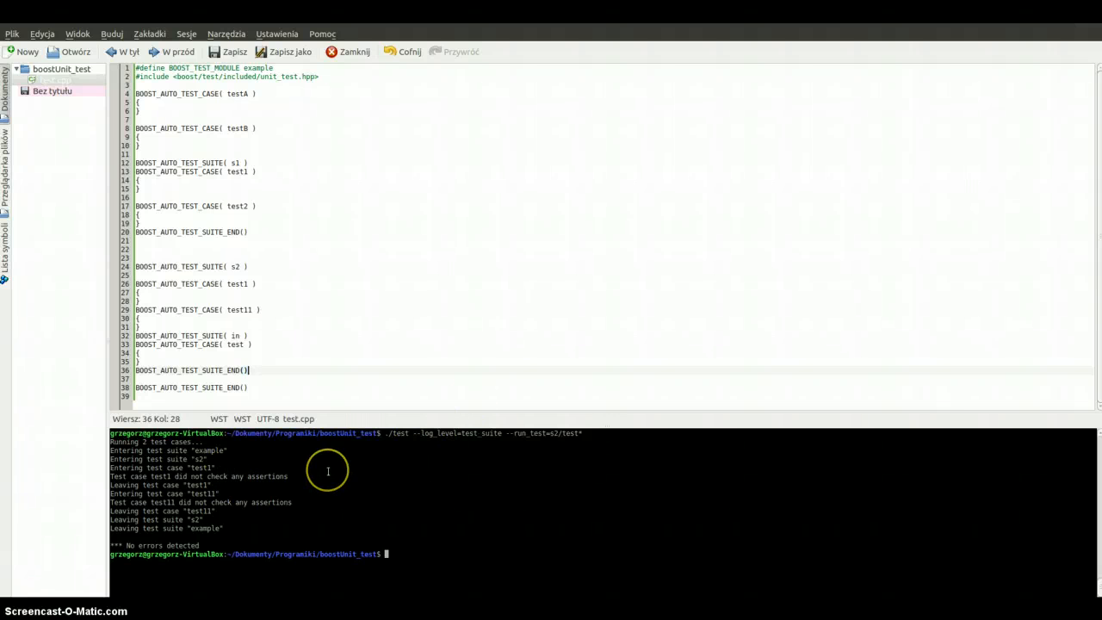
{"action": "mouse_move", "coordinate": [210, 451]}
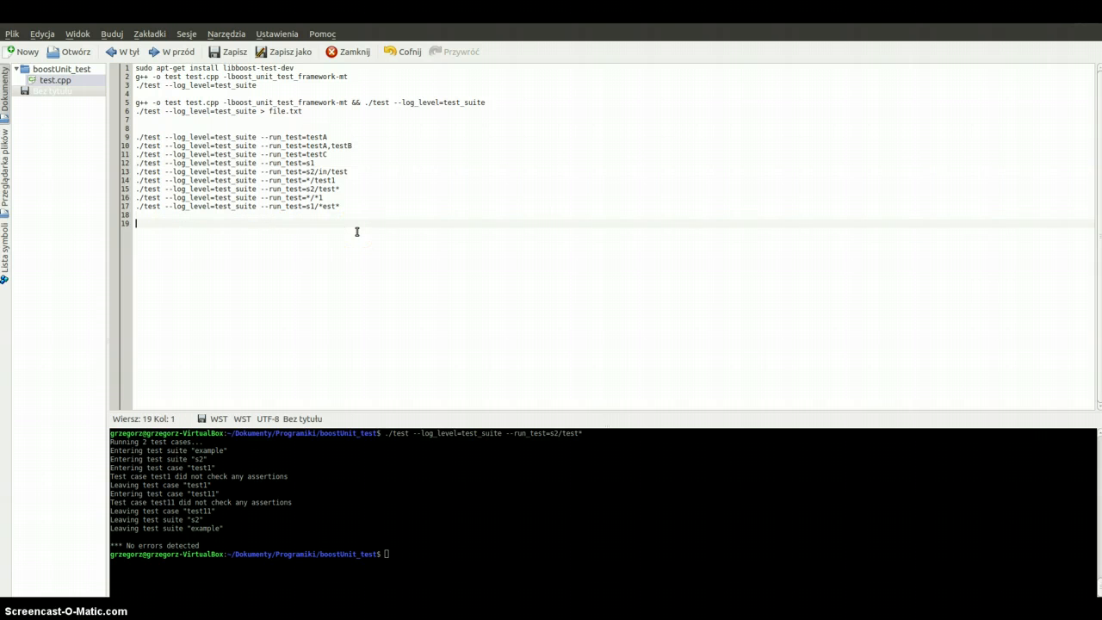
{"action": "type", "text": "http://www.boost.org"}
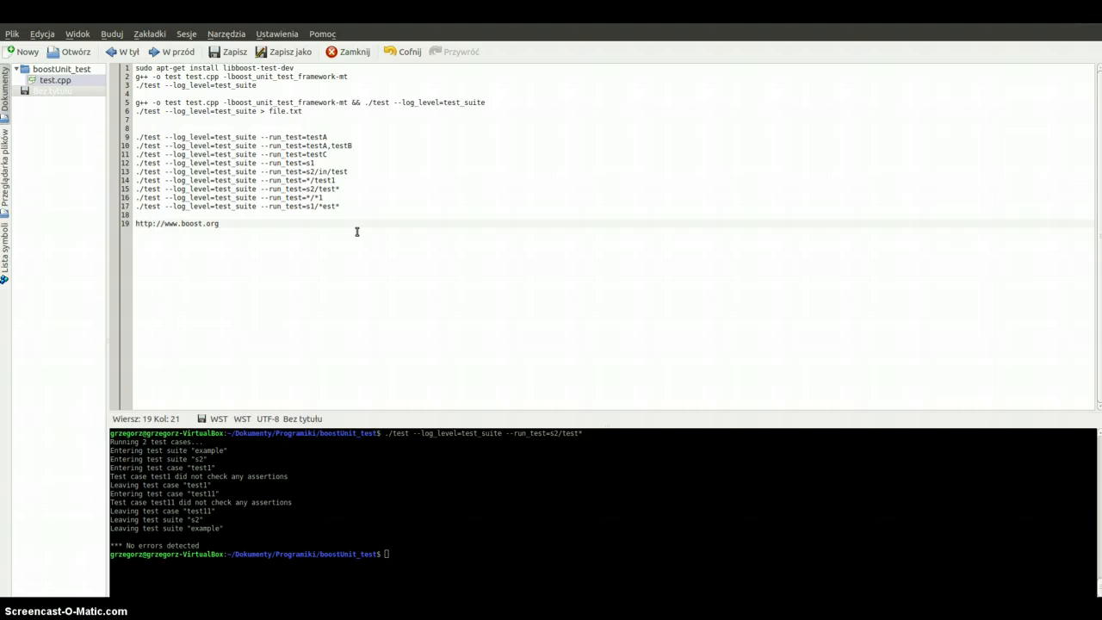